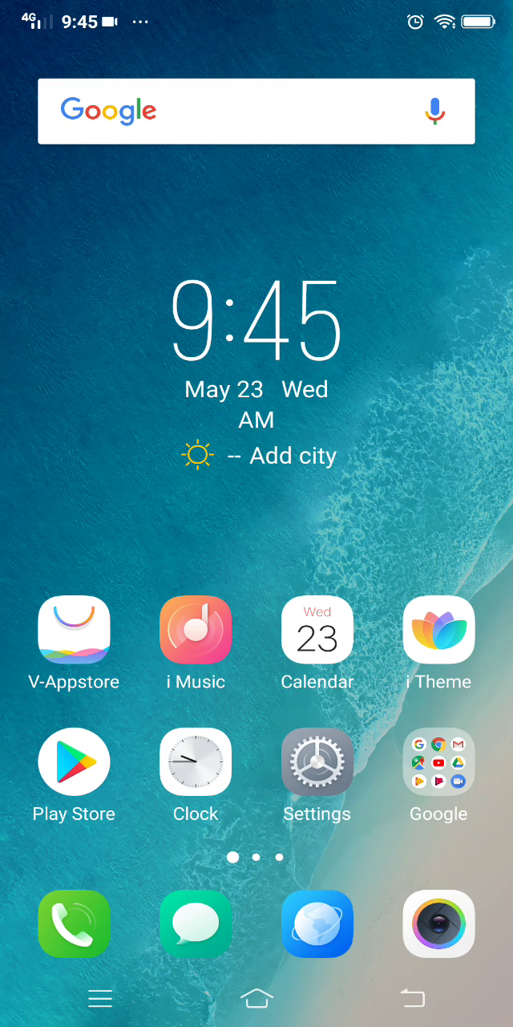
Launch Messages from the home-screen dock to begin a new message.
{"action": "left_click", "coordinate": [196, 922]}
{"action": "type", "text": "Hua"}
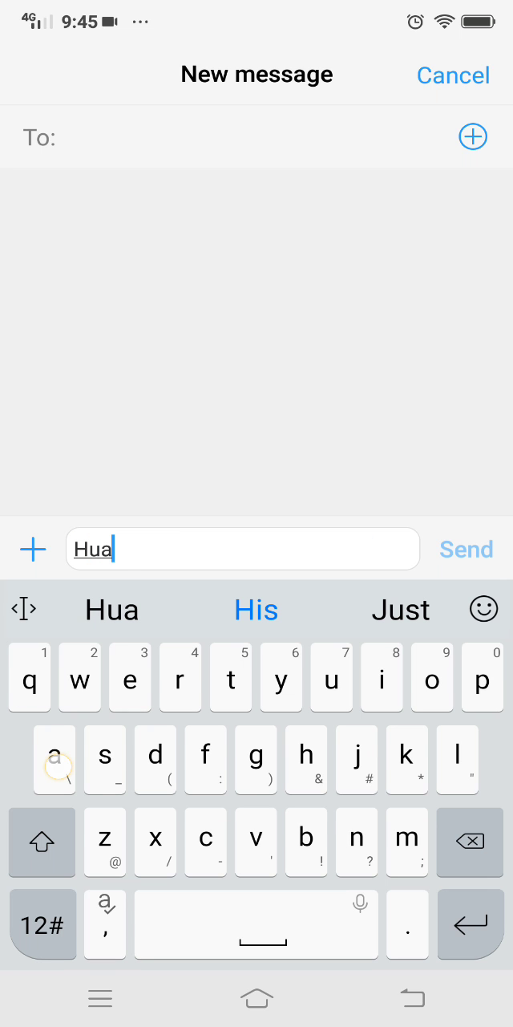
Let 'Hua kar' autocorrect to 'His large', then erase the corrected draft with backspace.
{"action": "left_click", "coordinate": [257, 610]}
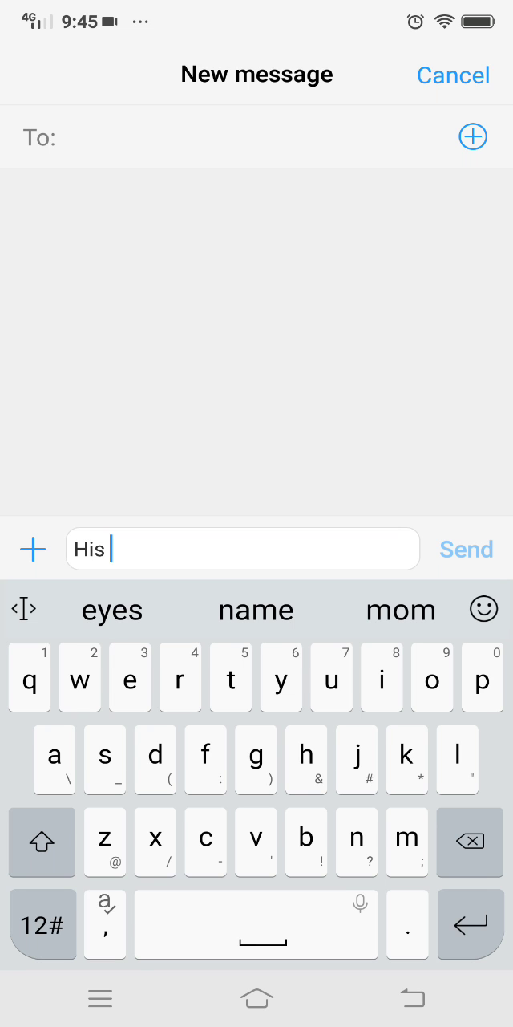
{"action": "type", "text": "kar"}
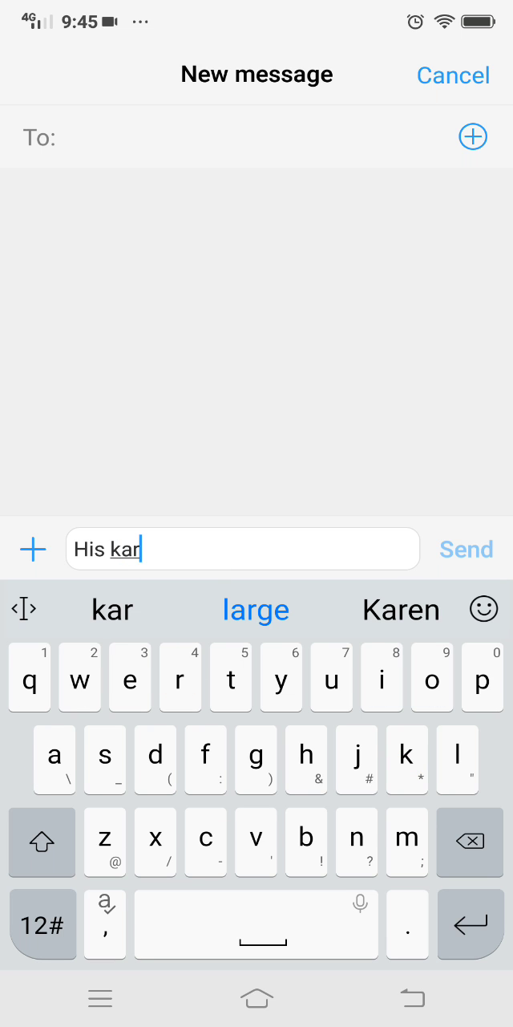
{"action": "left_click", "coordinate": [256, 610]}
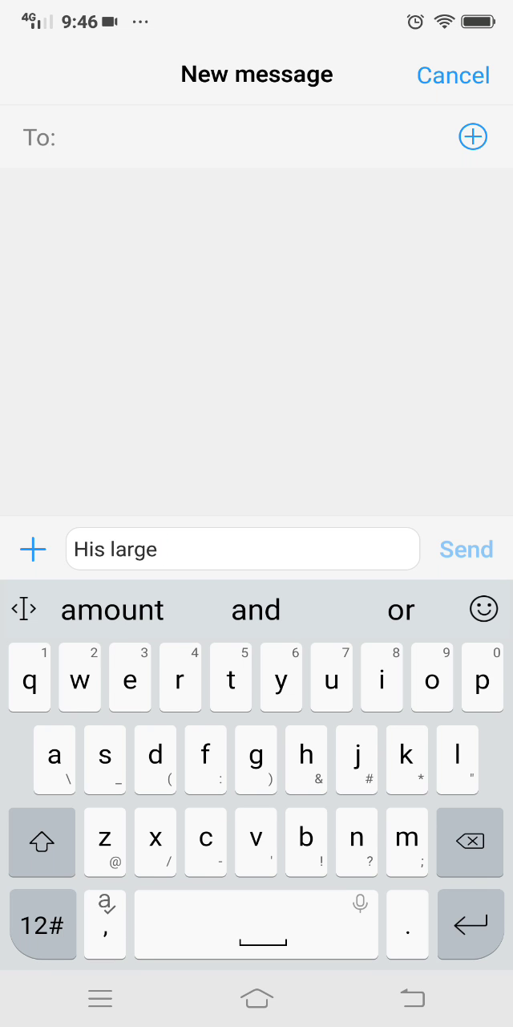
{"action": "left_click", "coordinate": [470, 842]}
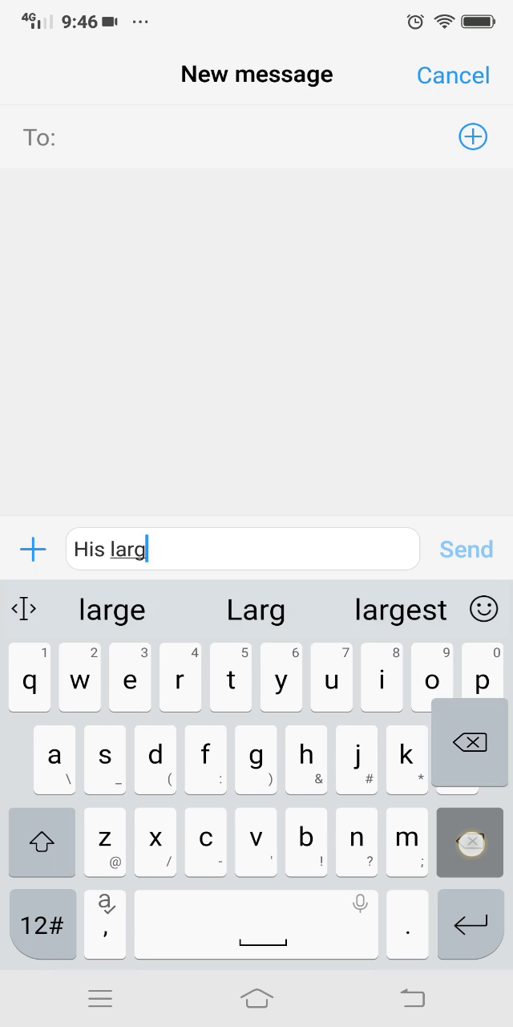
{"action": "left_click", "coordinate": [470, 843]}
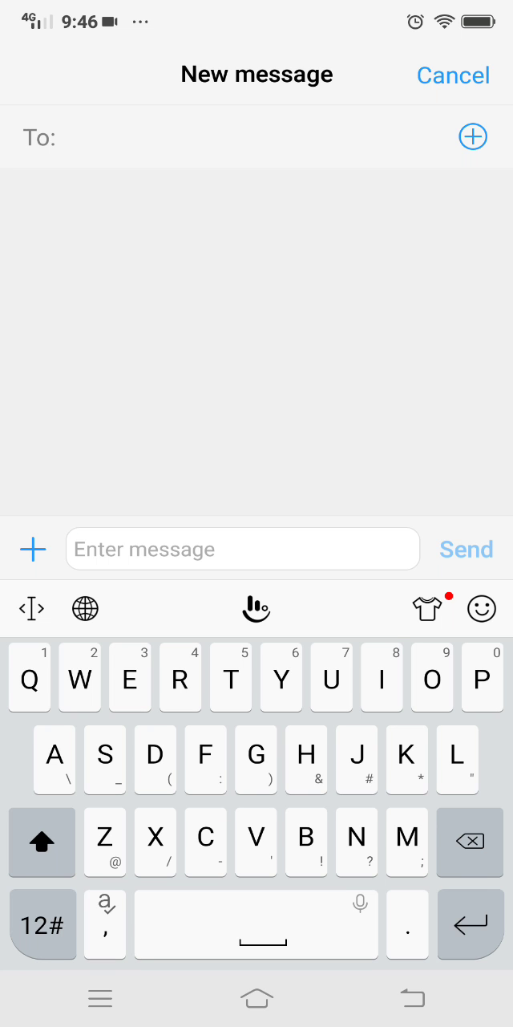
Reach TouchPal's settings screen via the keyboard toolbar logo panel.
{"action": "left_click", "coordinate": [257, 608]}
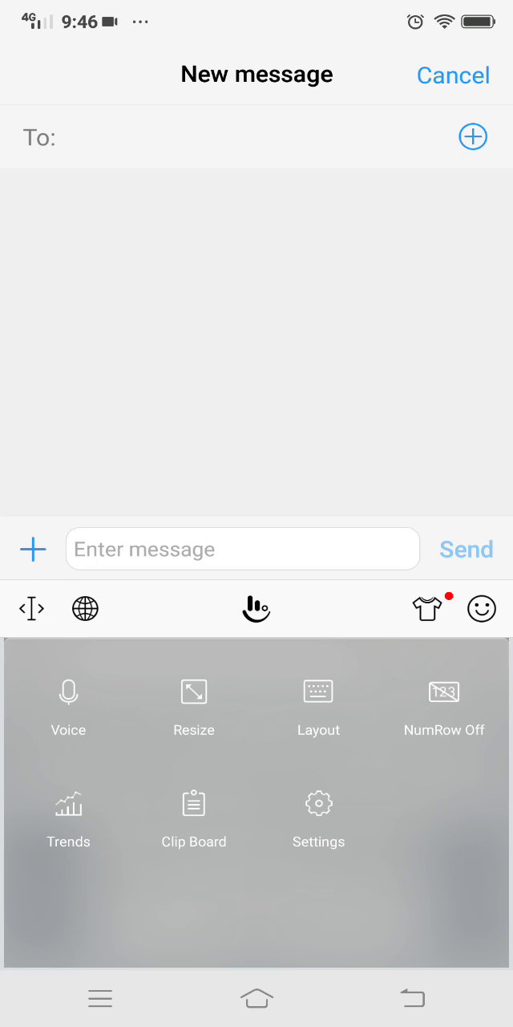
{"action": "left_click", "coordinate": [317, 802]}
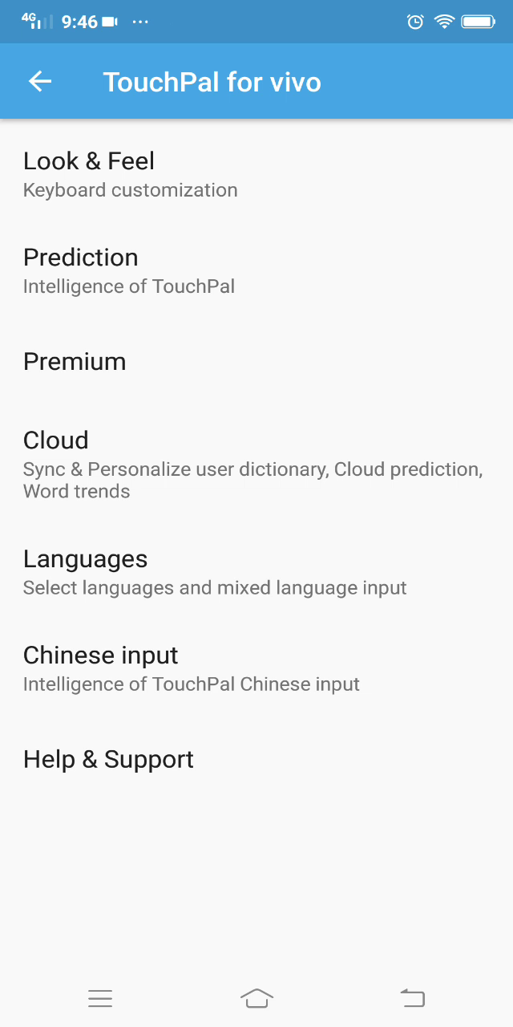
Disable Auto-correction under Prediction, then go back to the blank Messages draft.
{"action": "left_click", "coordinate": [80, 257]}
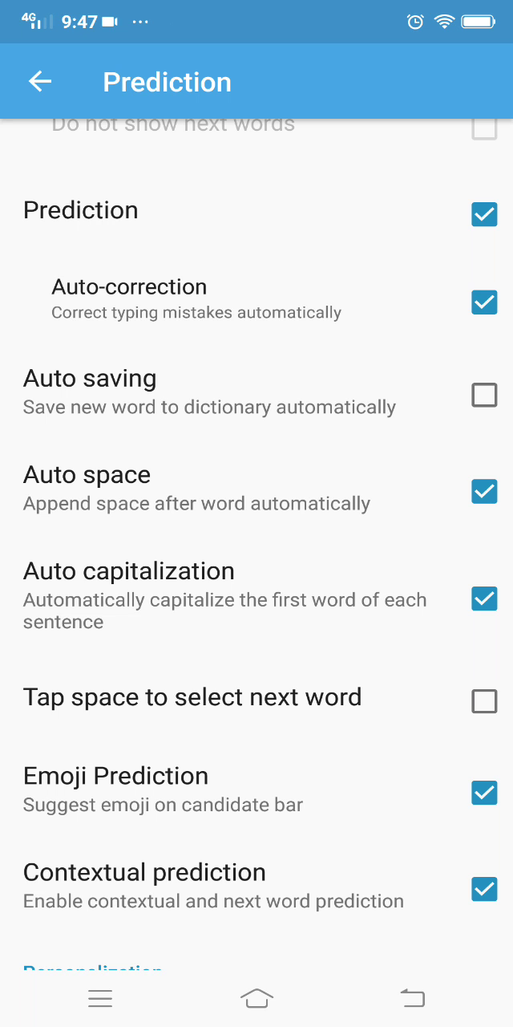
{"action": "left_click", "coordinate": [484, 302]}
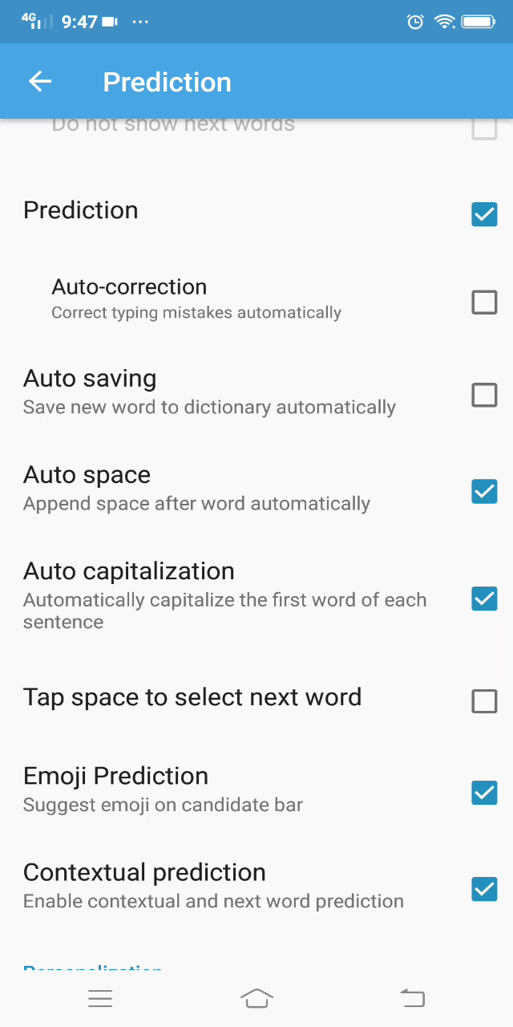
{"action": "left_click", "coordinate": [38, 80]}
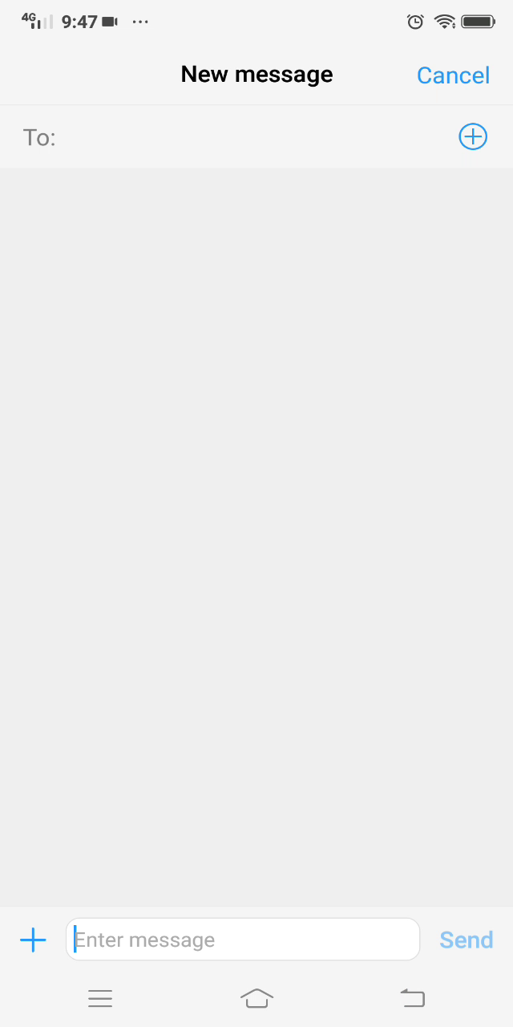
Write 'Kua kar' in the draft and confirm both words stay as typed.
{"action": "left_click", "coordinate": [241, 940]}
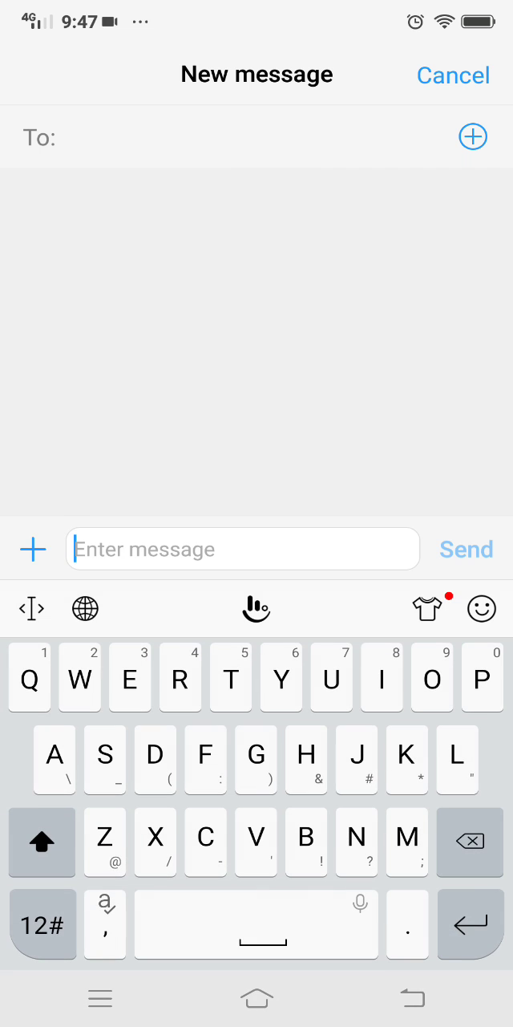
{"action": "type", "text": "Kua k"}
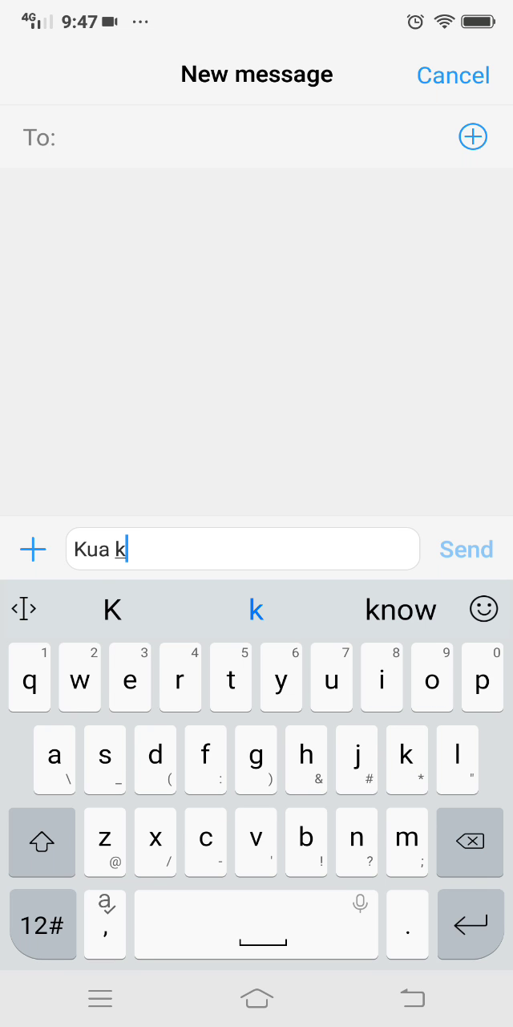
{"action": "type", "text": "ar"}
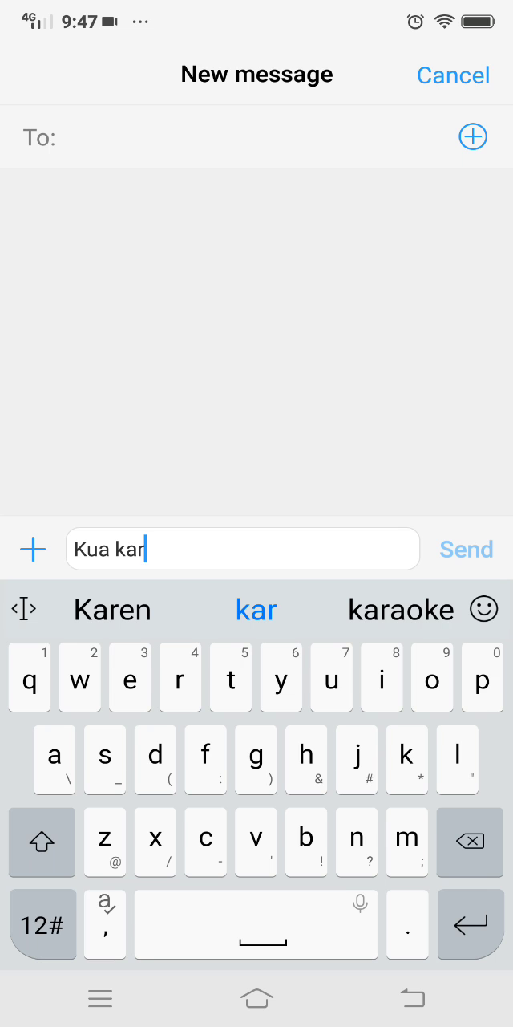
{"action": "left_click", "coordinate": [255, 610]}
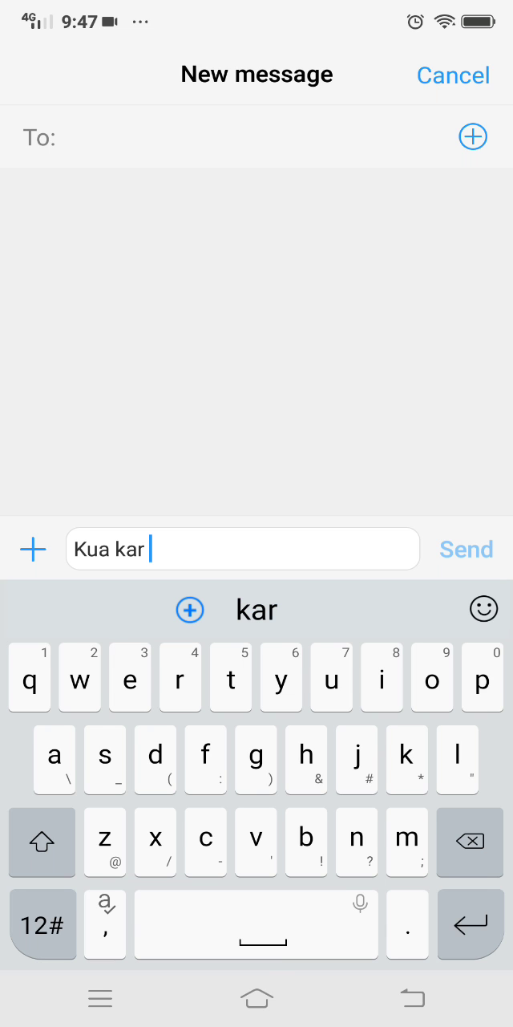